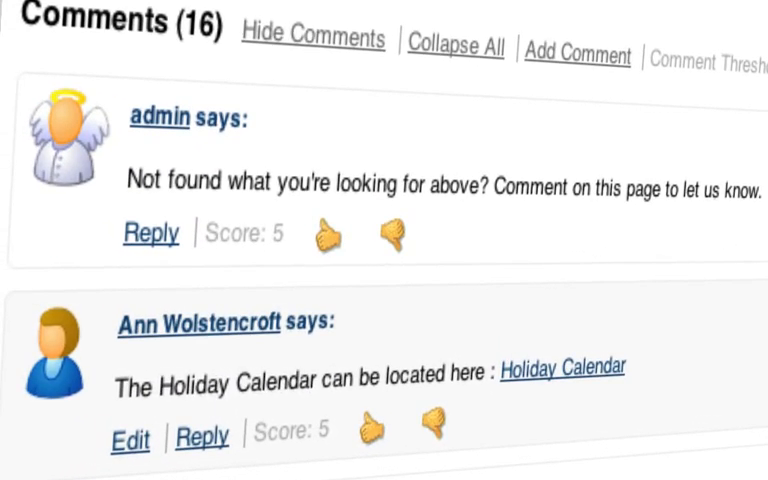
# - Vote up the first holiday-page comment, then vote up the SDK demo-instance tutorial page
pyautogui.click(201, 320)
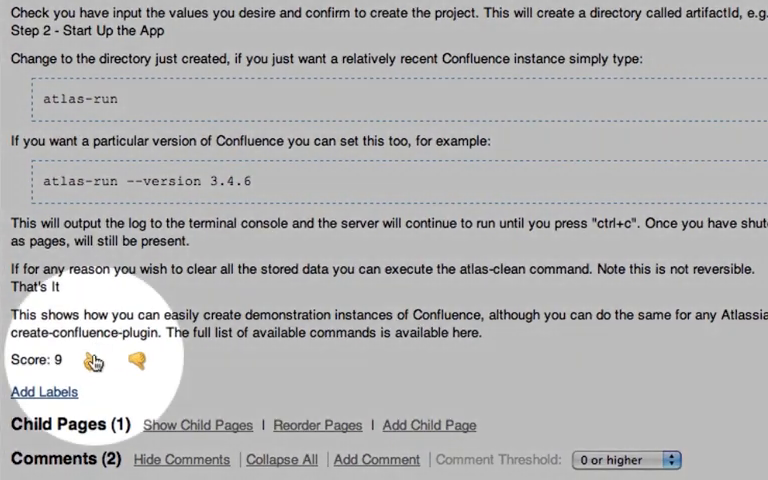
pyautogui.click(90, 355)
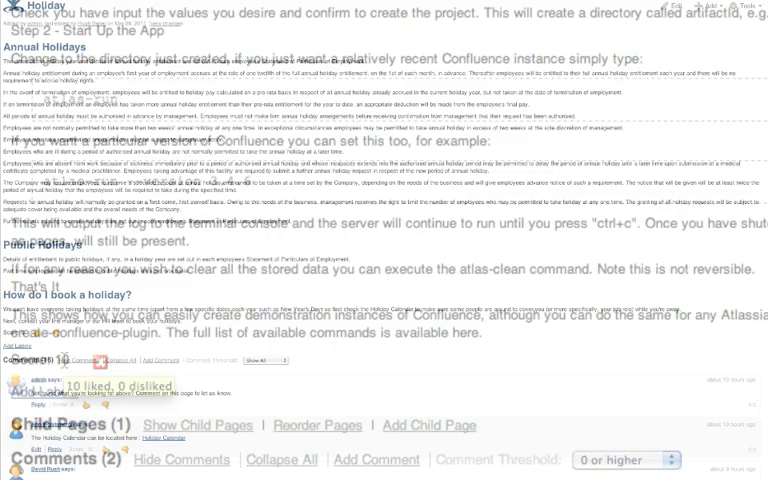
# - Review the 16 holiday-page comment scores and open the Comment Threshold dropdown
pyautogui.scroll(-3)
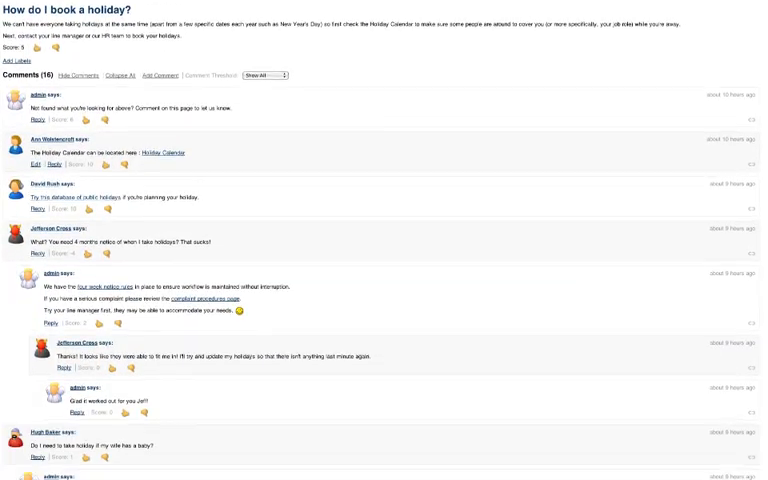
pyautogui.scroll(-3)
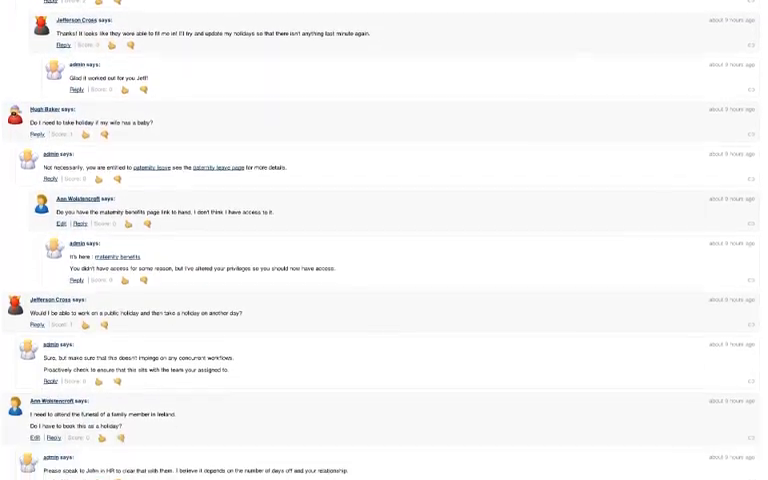
pyautogui.scroll(3)
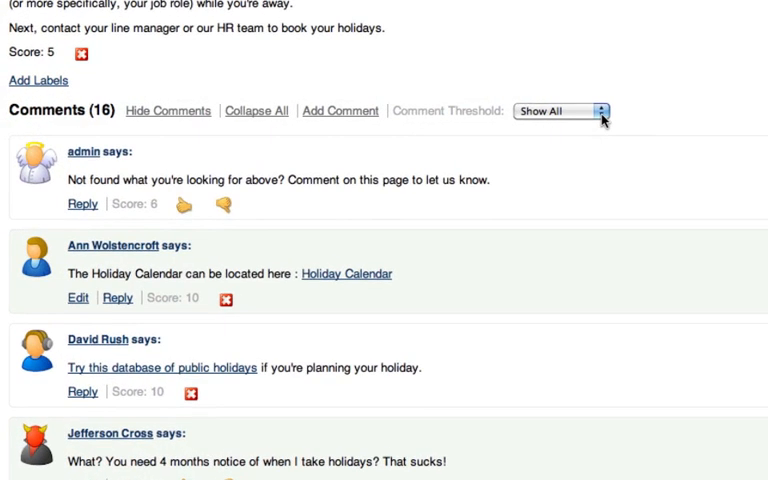
pyautogui.click(565, 110)
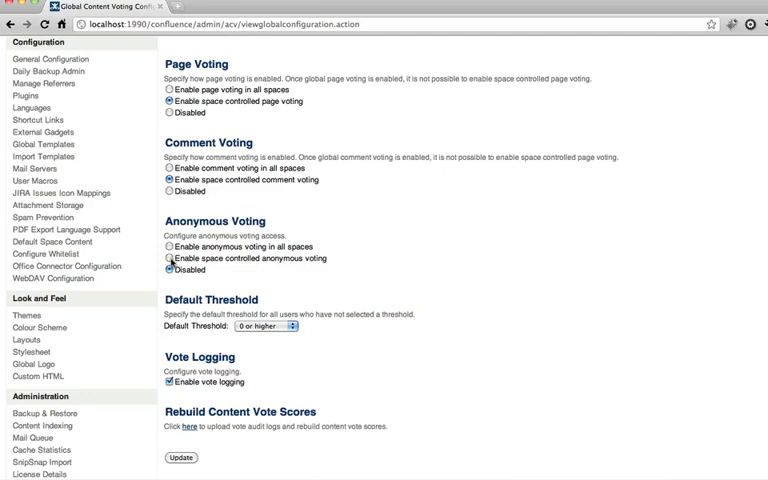
# - Enable space-controlled anonymous voting in the global Content Voting configuration
pyautogui.click(161, 258)
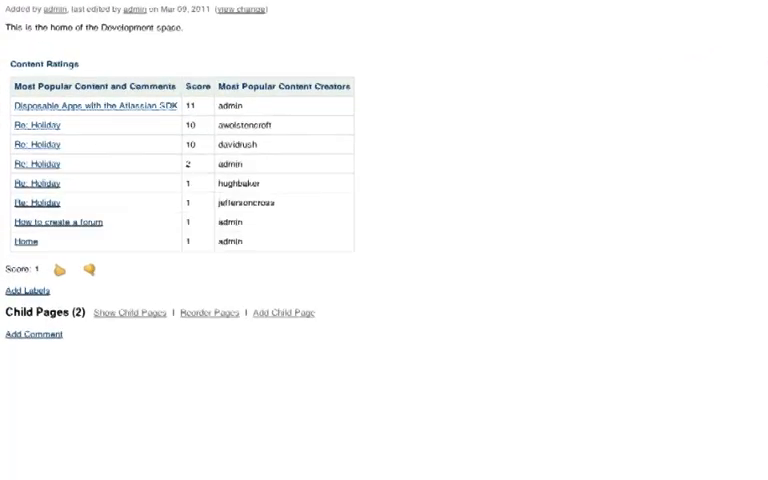
# - Scroll the Development space home to the Content Ratings table
pyautogui.scroll(-3)
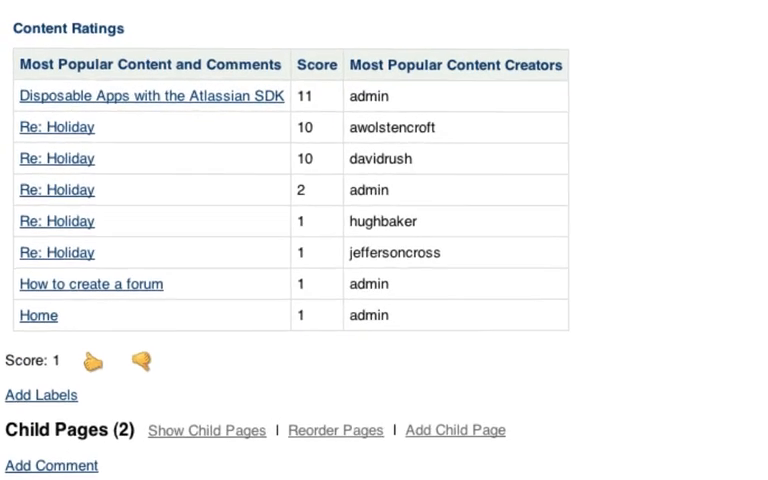